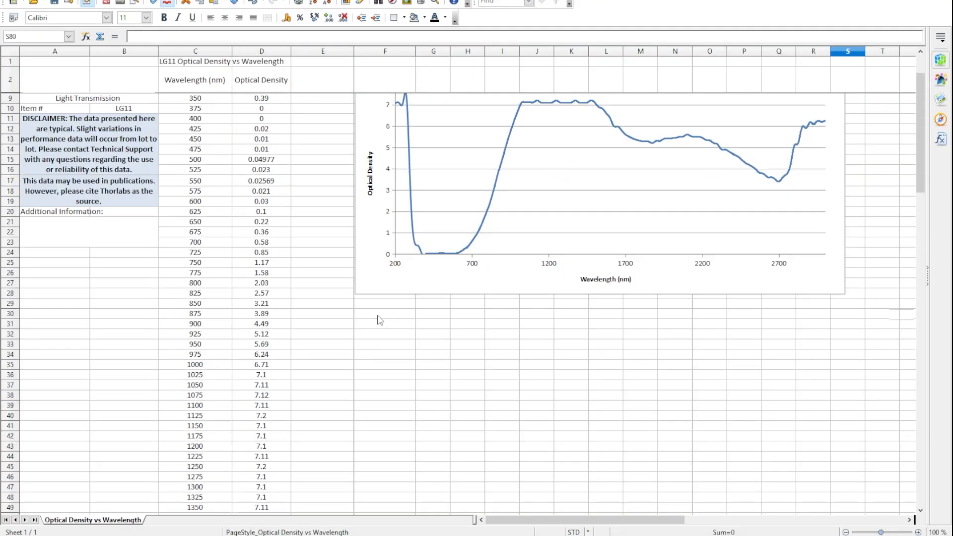
Scroll up through the LG11 optical density versus wavelength sheet before moving to the report
scroll("up", 3)
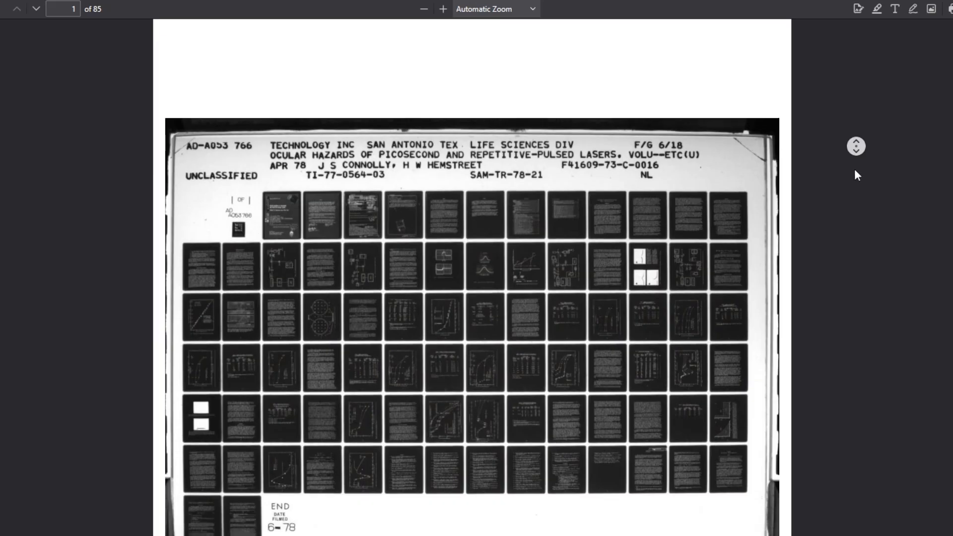
Page down from the microfiche index to the report's title page
scroll("down", 3)
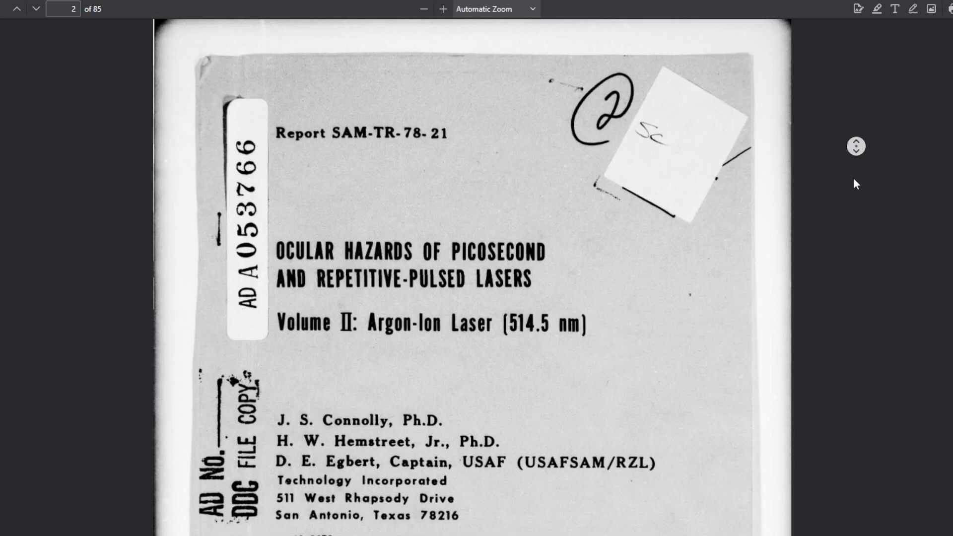
scroll("down", 3)
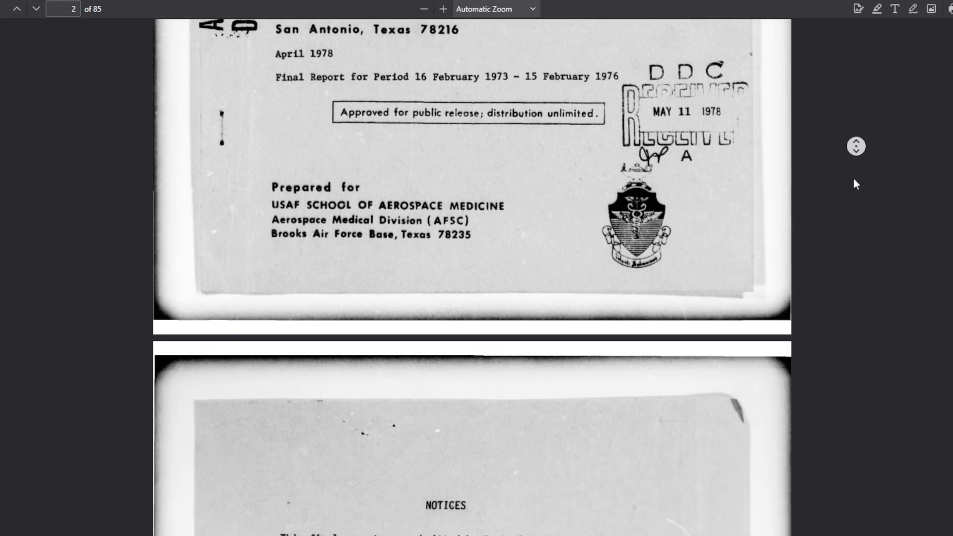
scroll("down", 3)
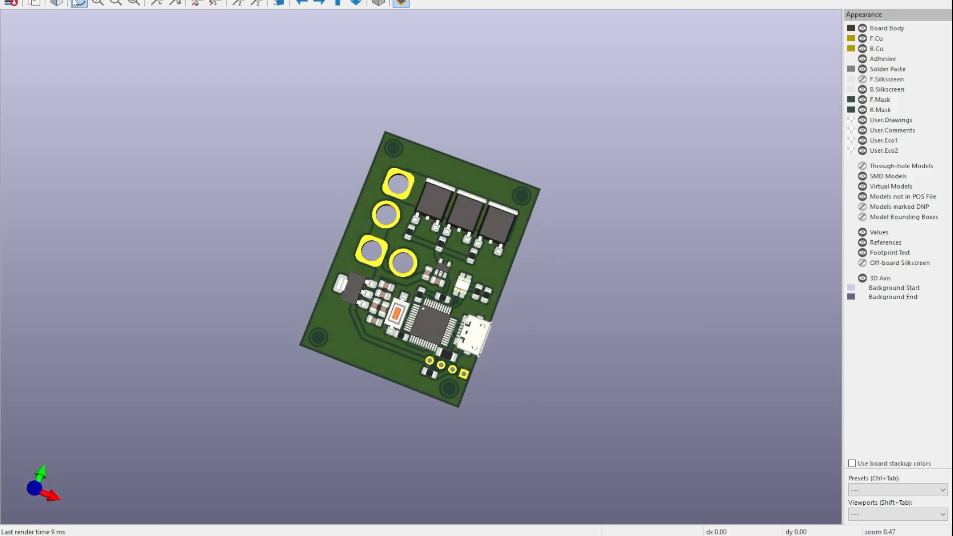
Zoom in on the laser driver.kicad_pcb layout and open its 3D viewer
left_click(57, 2)
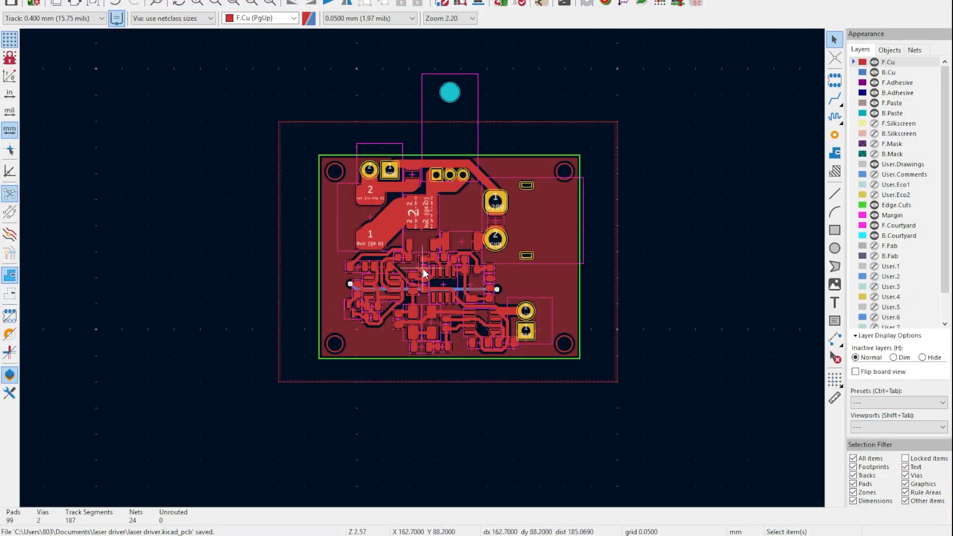
scroll("up", 3)
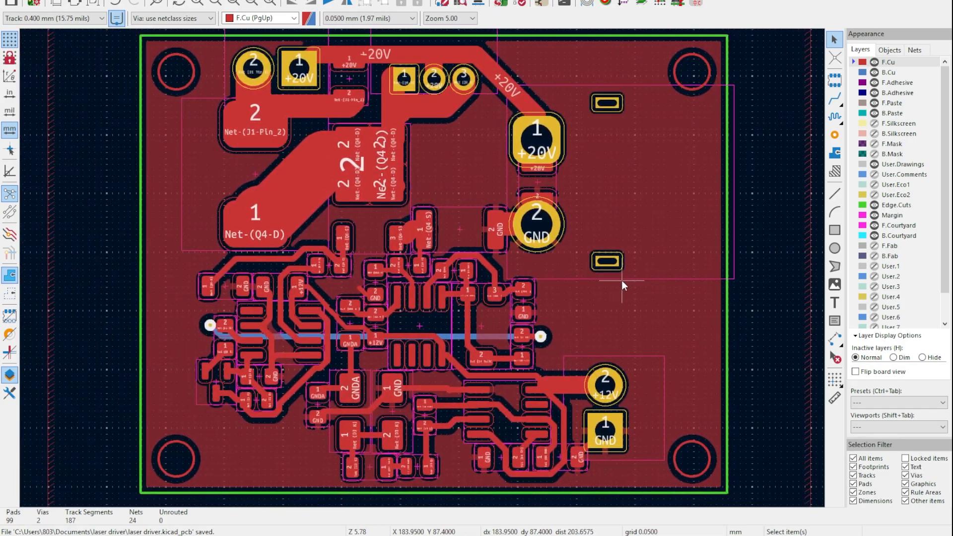
left_click(378, 3)
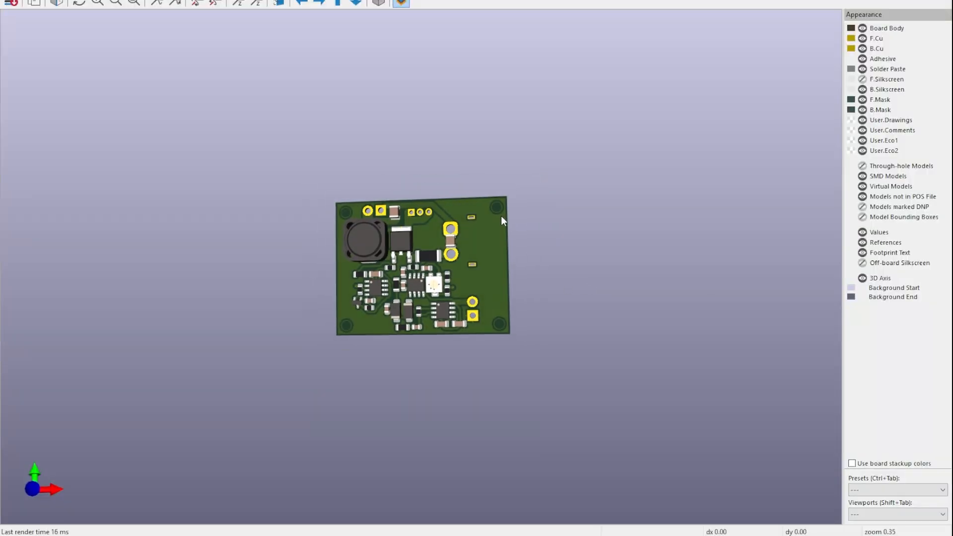